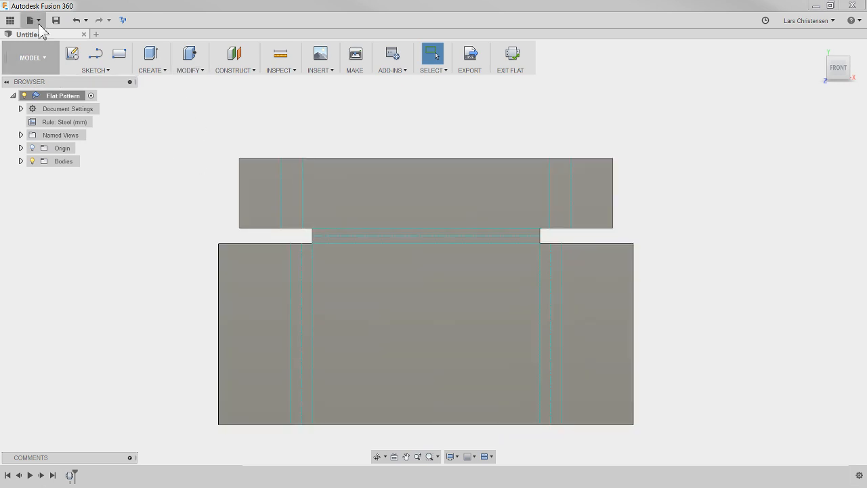
Save the untitled flat pattern design as 'Sheetmetal' in the LiveStream 3 project.
click(56, 20)
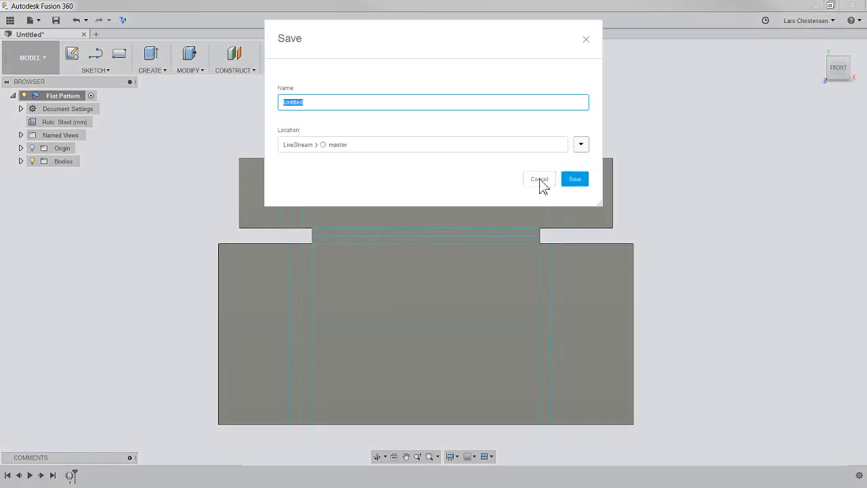
text(Sheet)
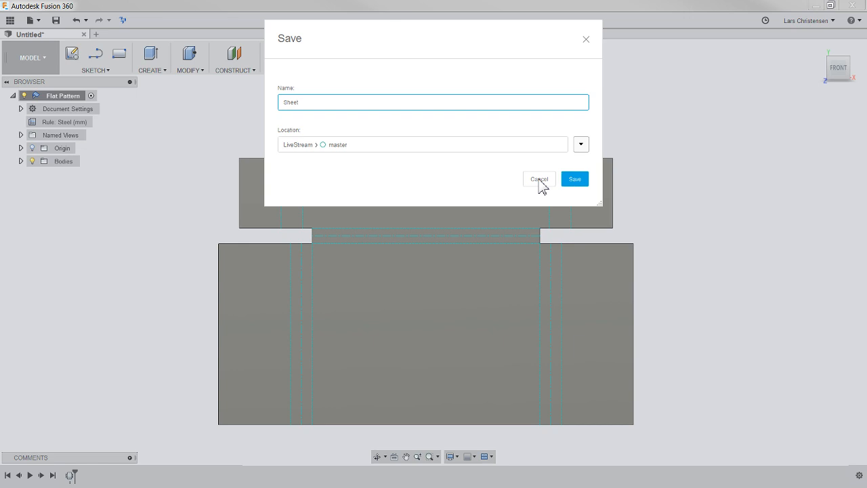
text(metal)
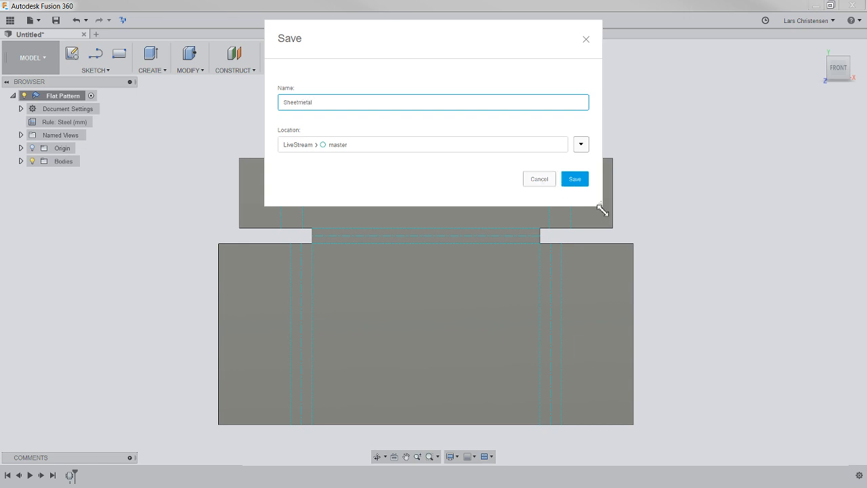
click(574, 179)
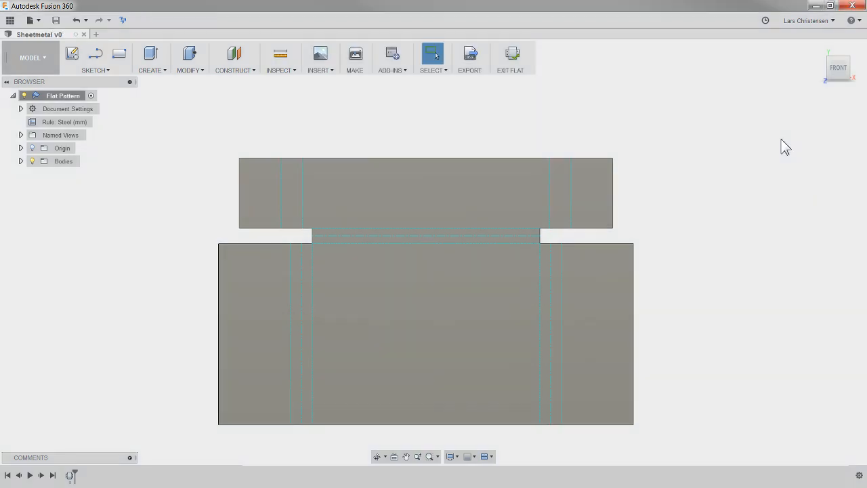